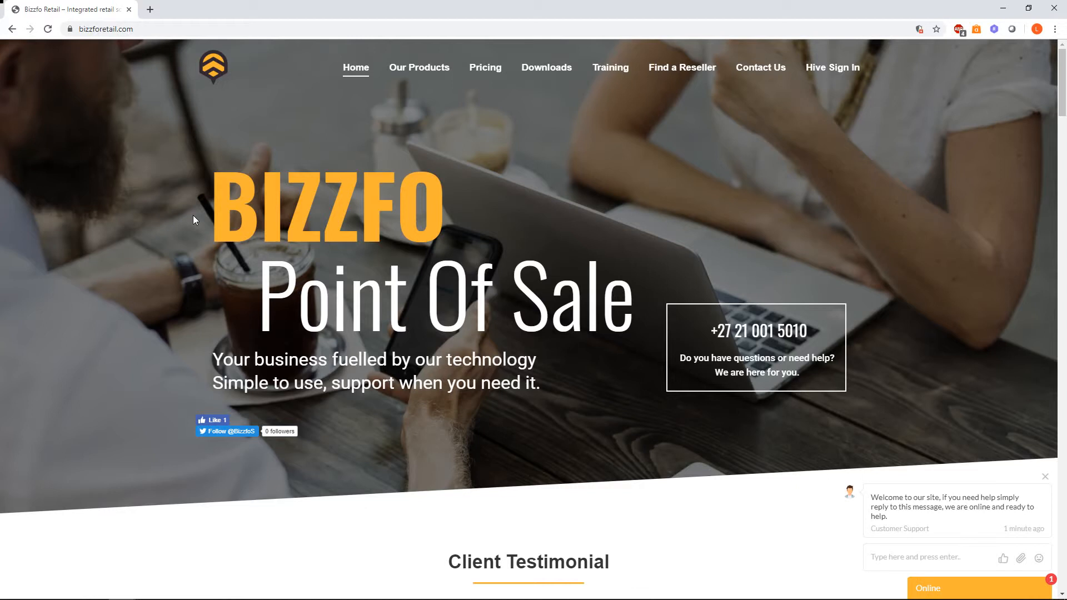
mouse_move(265, 217)
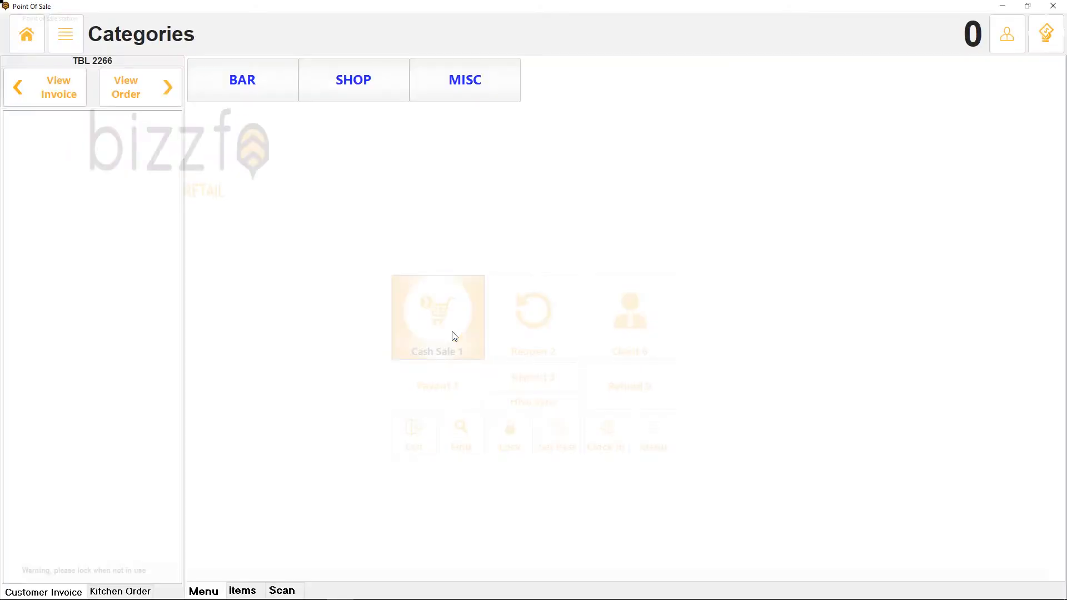
Step: Ring up Heineken, Miller and Castle from BAR > BEERS and pay the beer sale
left_click(241, 80)
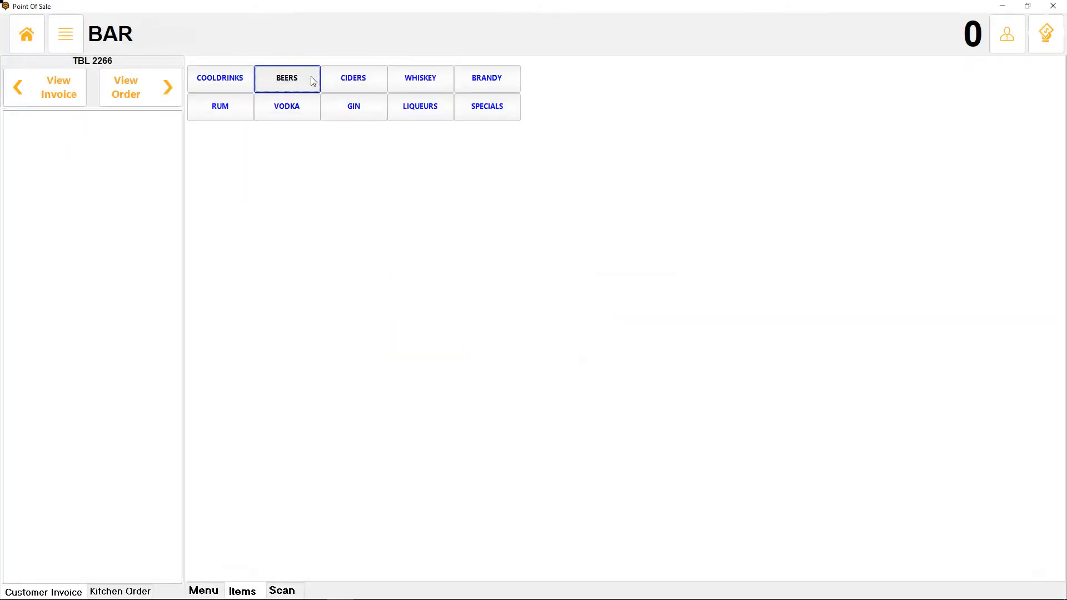
left_click(286, 78)
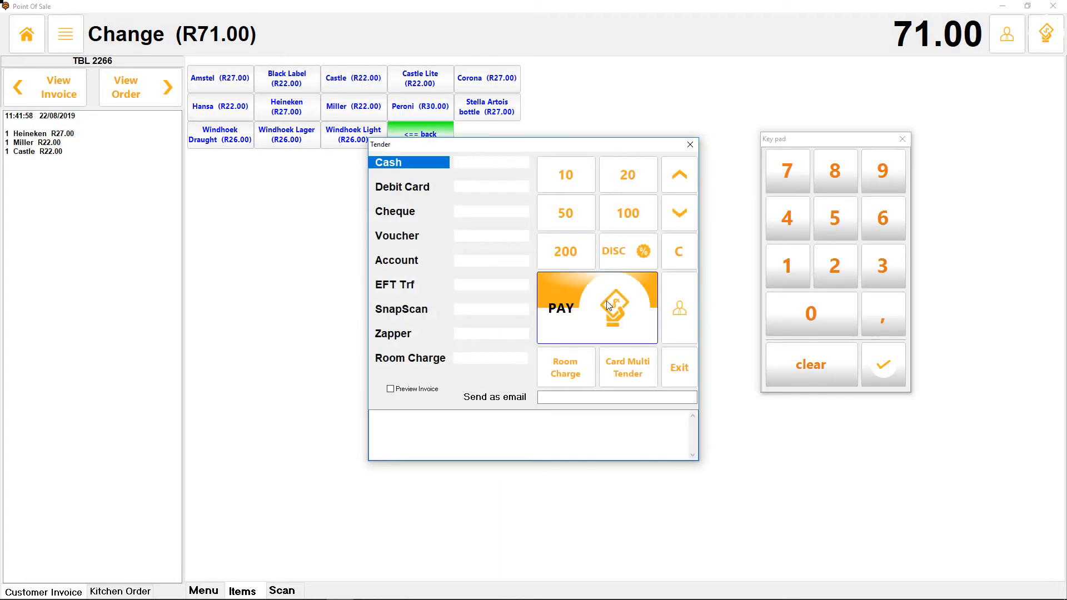
left_click(596, 308)
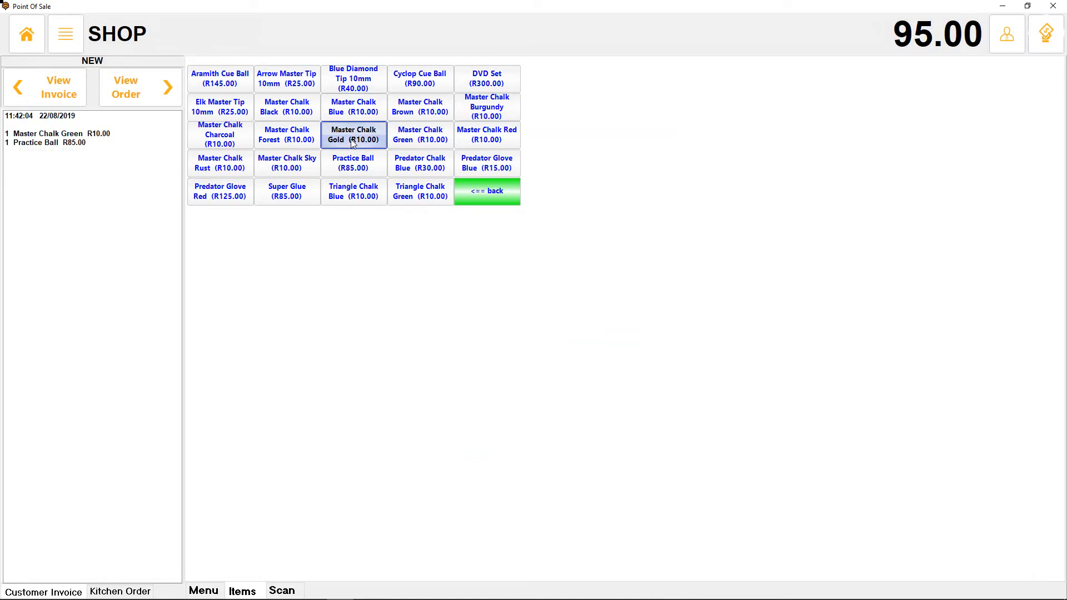
Step: Sell Master Chalk Gold from the shop items, tender it, and return to the station home
left_click(354, 135)
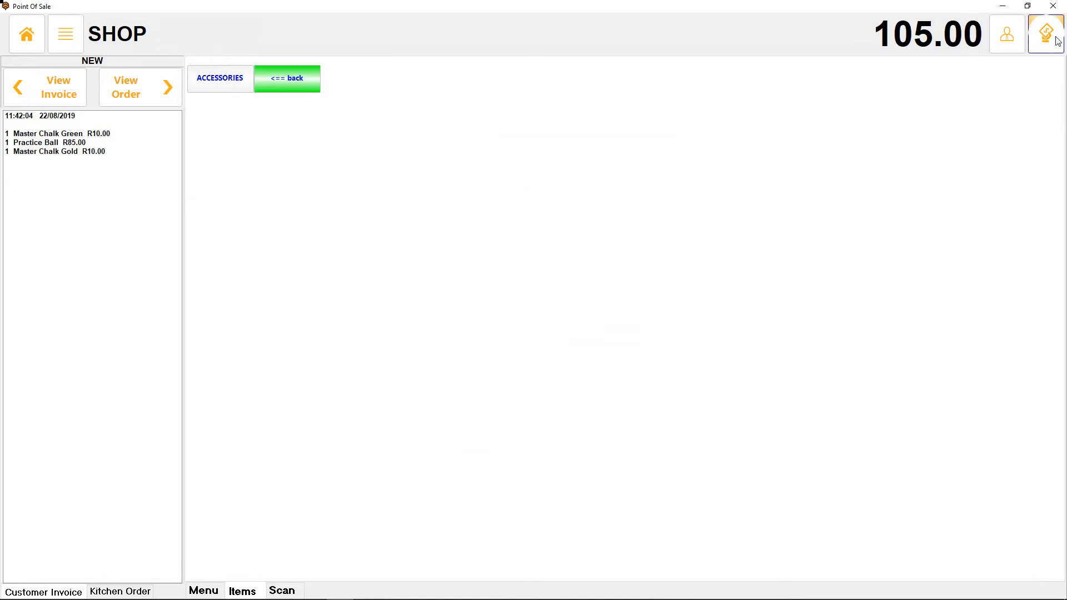
left_click(287, 78)
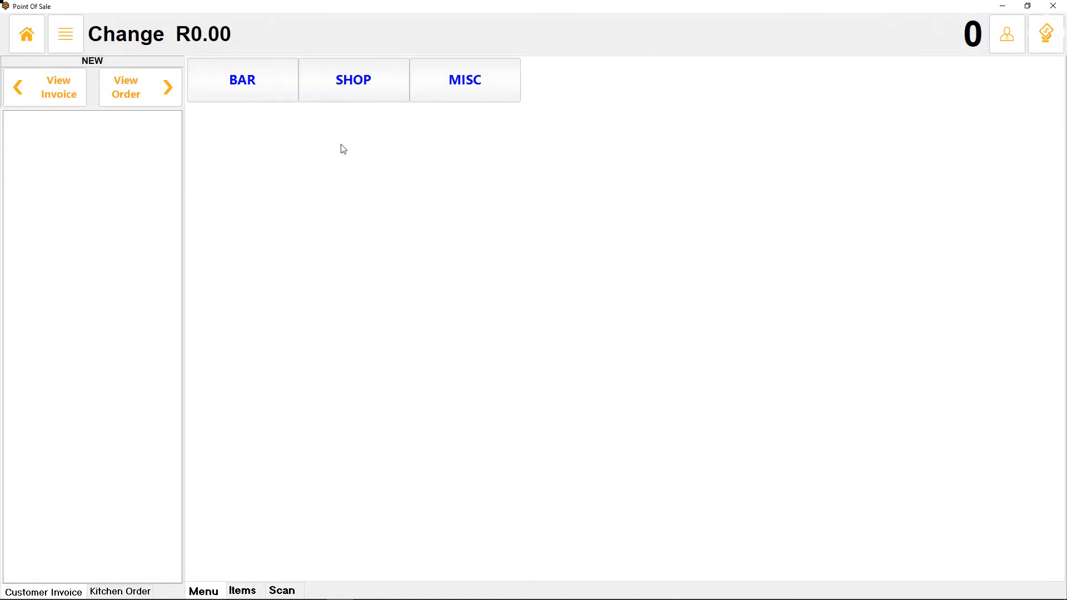
left_click(241, 80)
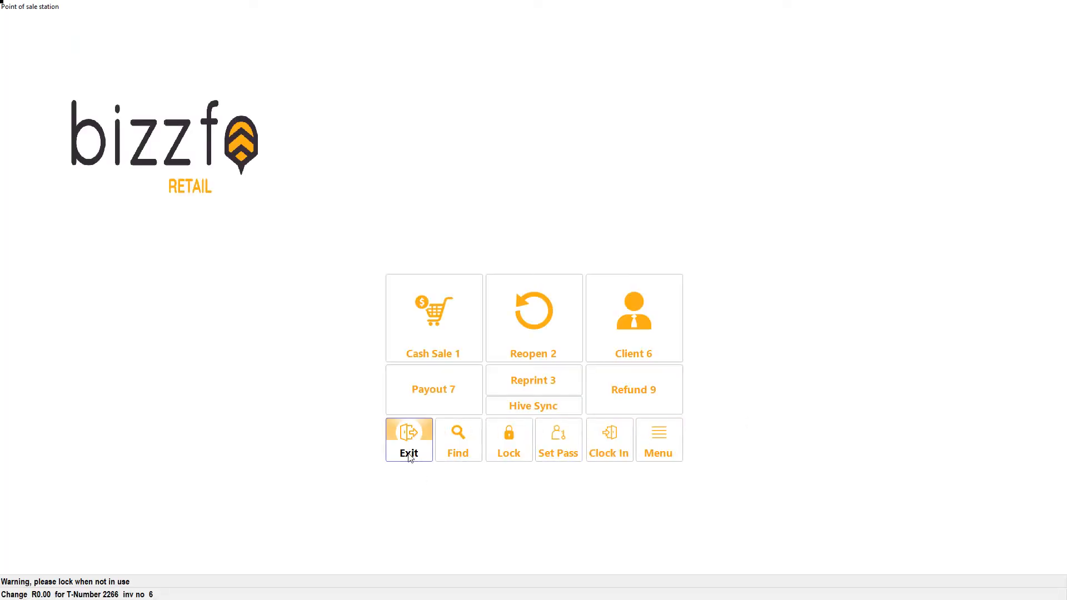
Step: Exit the point-of-sale station back to the Bizzfo Retail dashboard
left_click(408, 439)
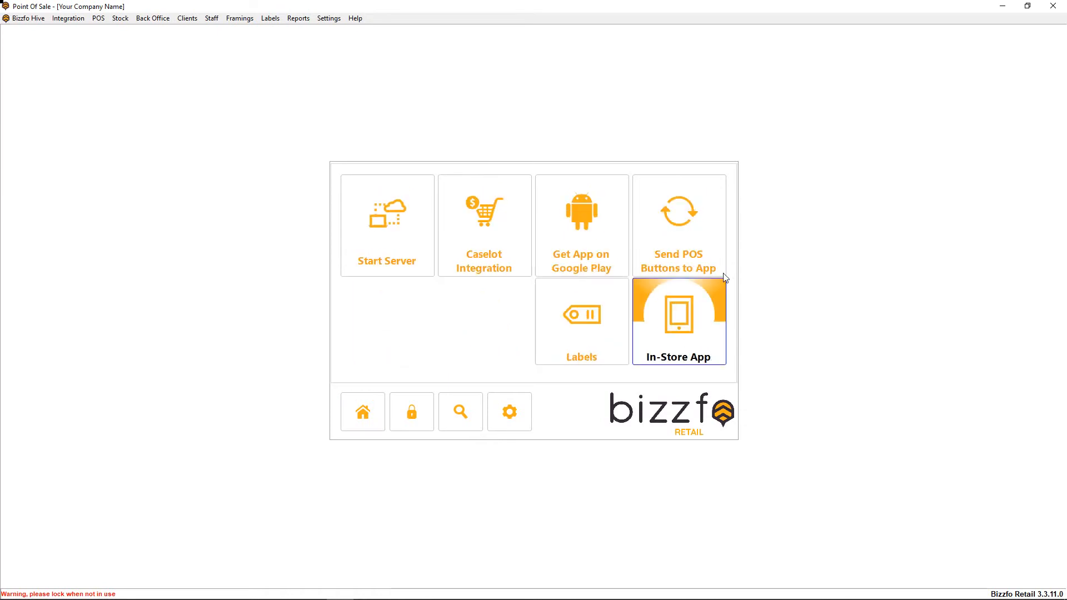
mouse_move(678, 211)
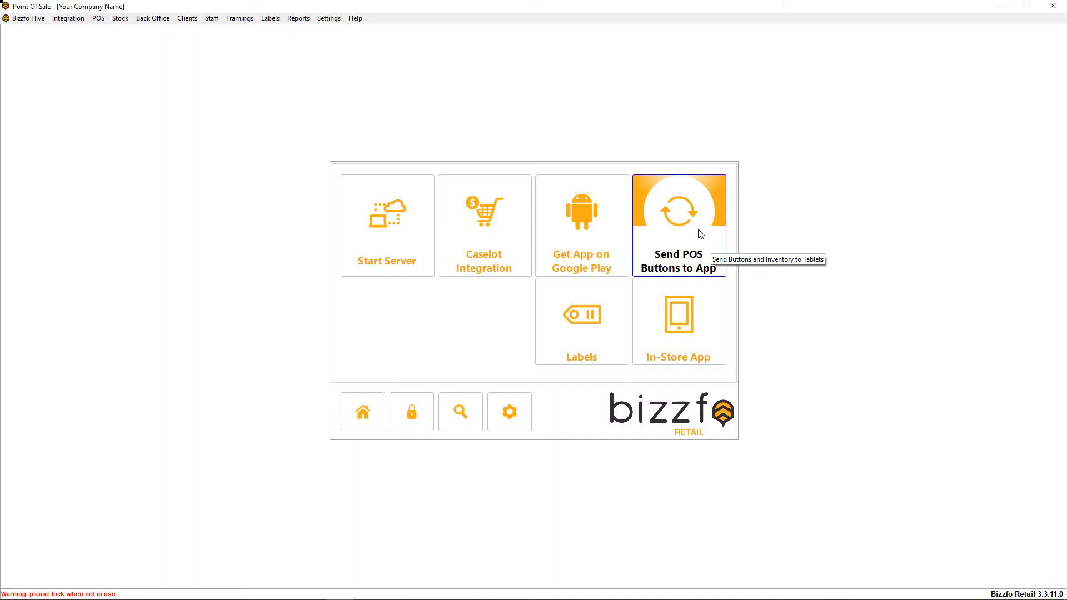
Step: Send the POS buttons and products to the Hive, confirming the prompt
left_click(678, 225)
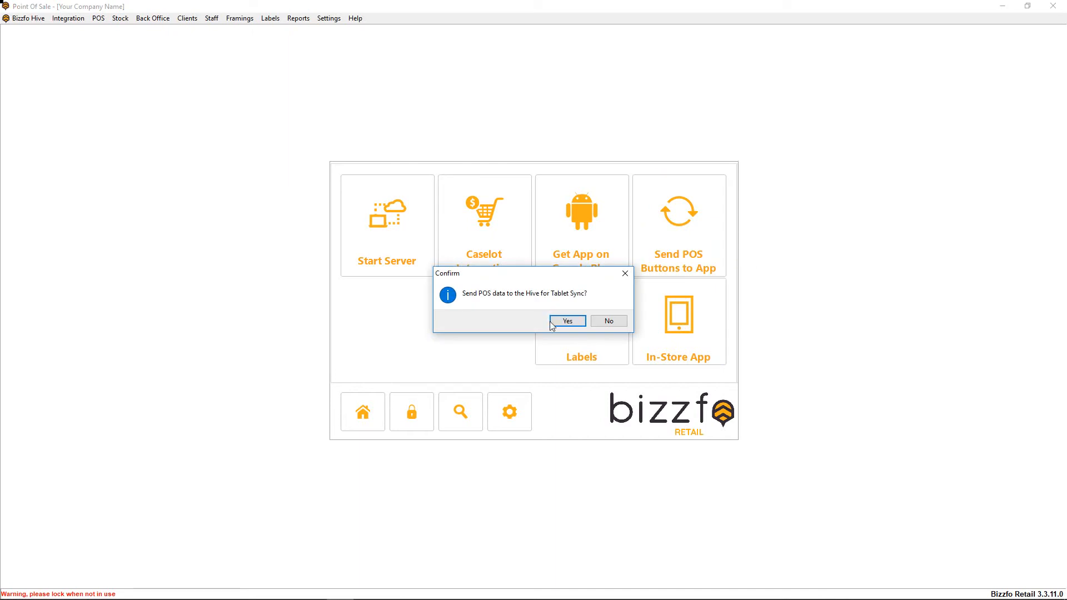
left_click(567, 320)
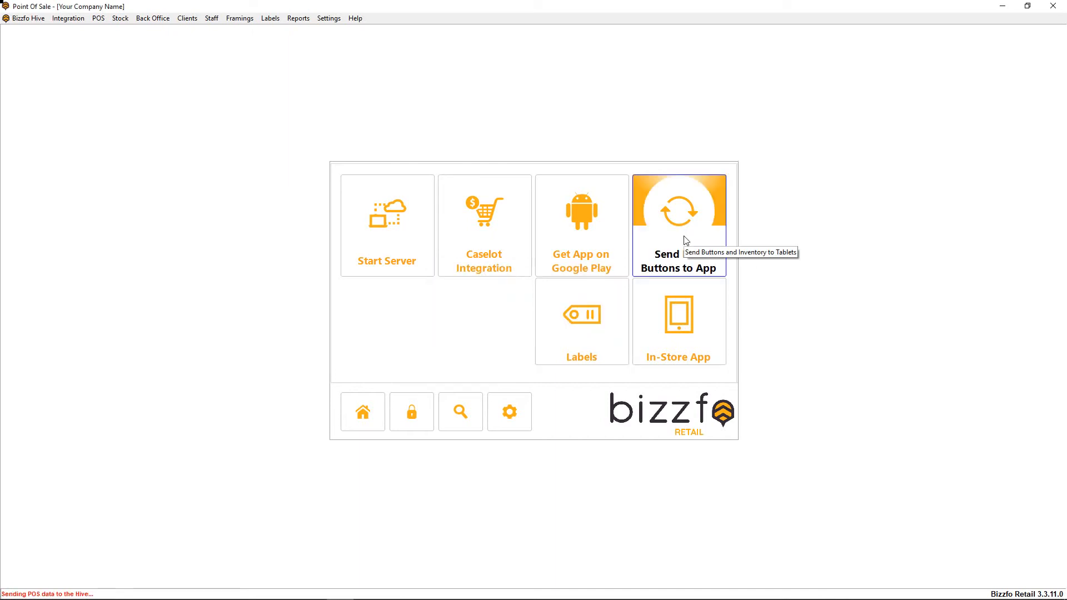
mouse_move(176, 574)
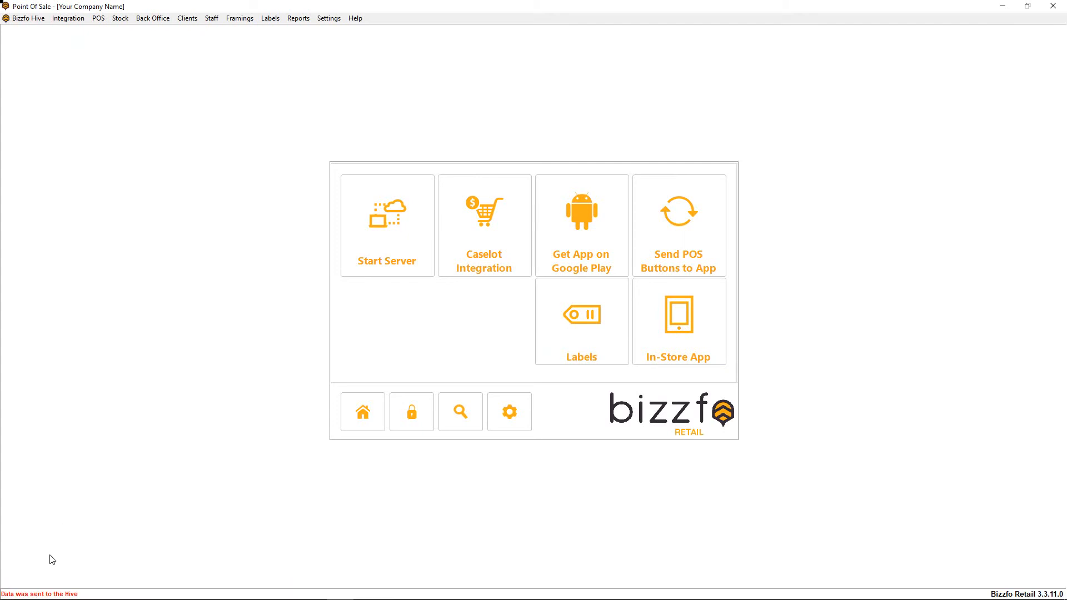
mouse_move(691, 233)
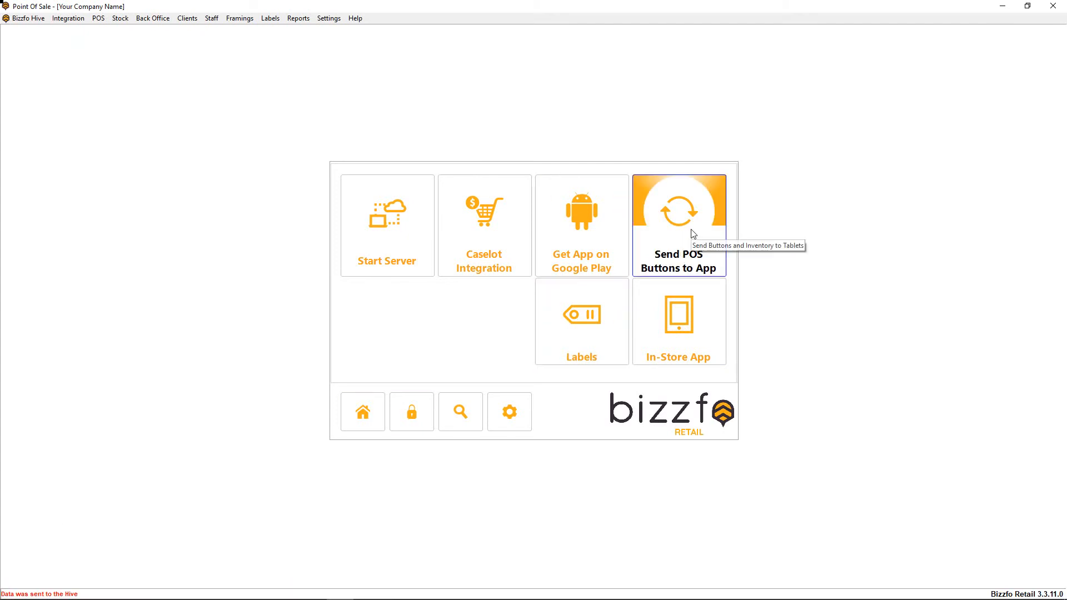
mouse_move(674, 219)
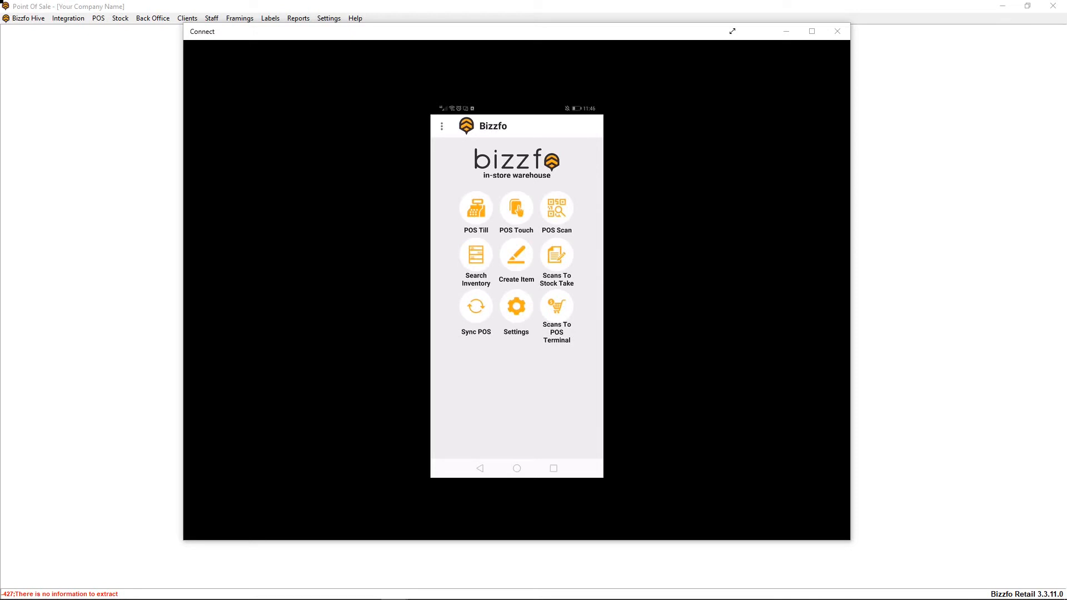
Step: Sign in to the Hive from the app settings as user 'Lloyd'
left_click(516, 307)
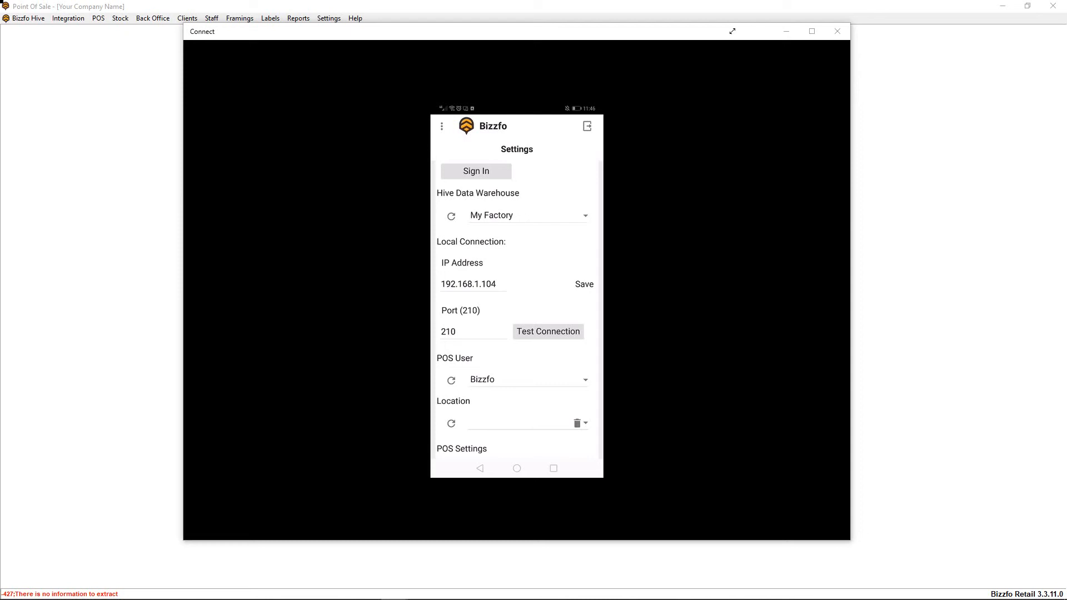
left_click(476, 171)
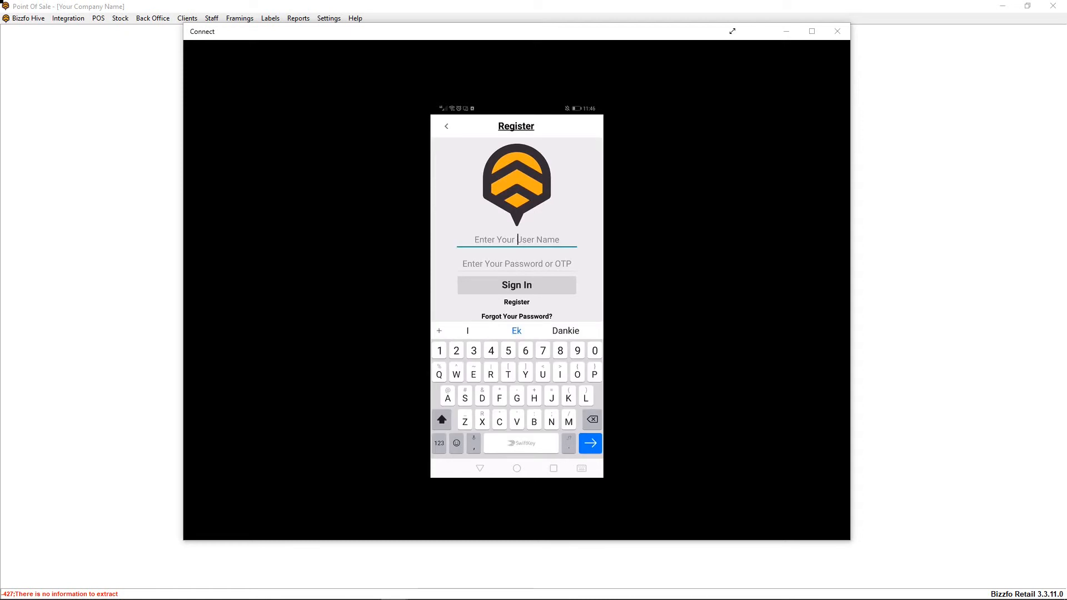
type("Lloyd")
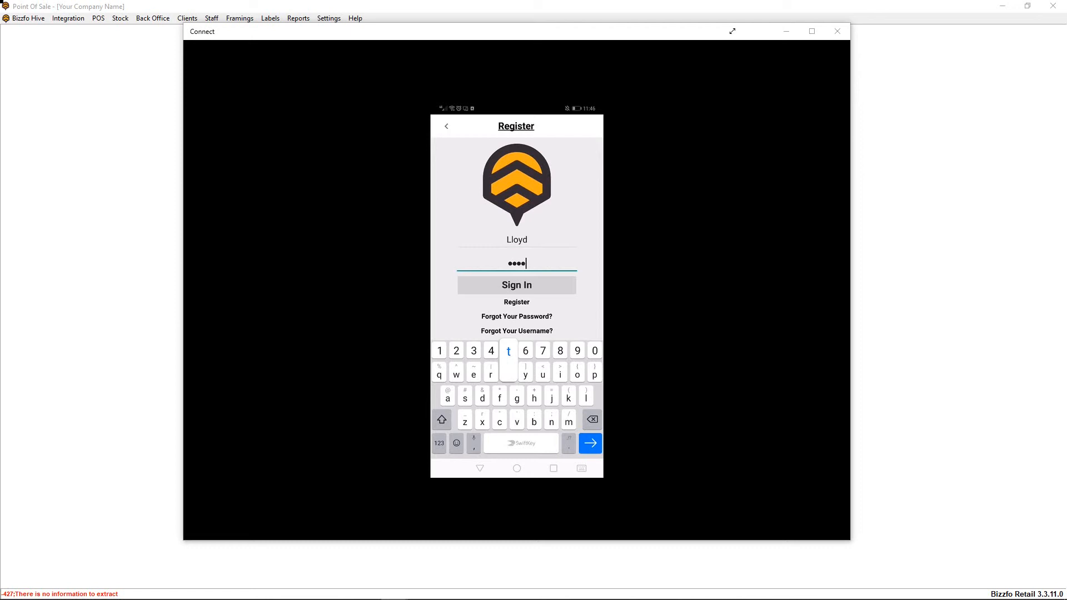
left_click(589, 444)
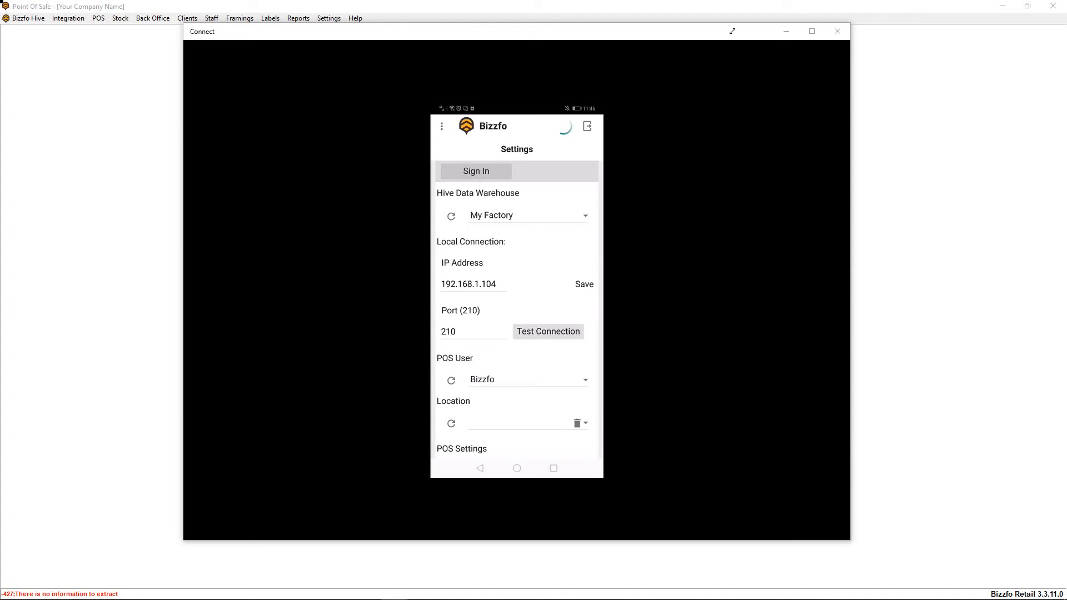
Step: Sync POS data from the Hive so the inventory shows 307 items, then leave the list
left_click(527, 215)
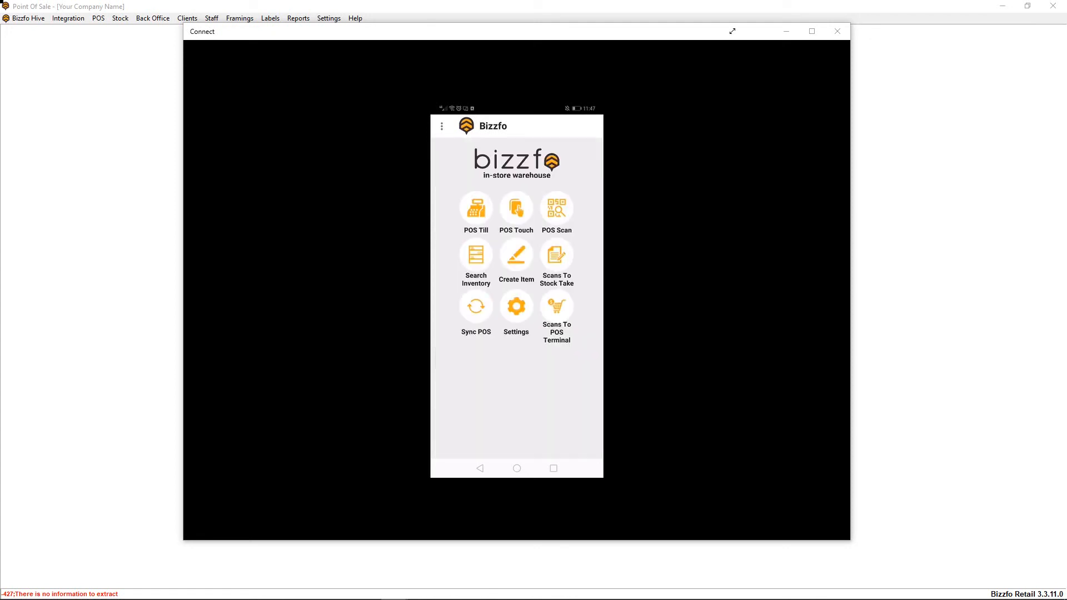
left_click(442, 126)
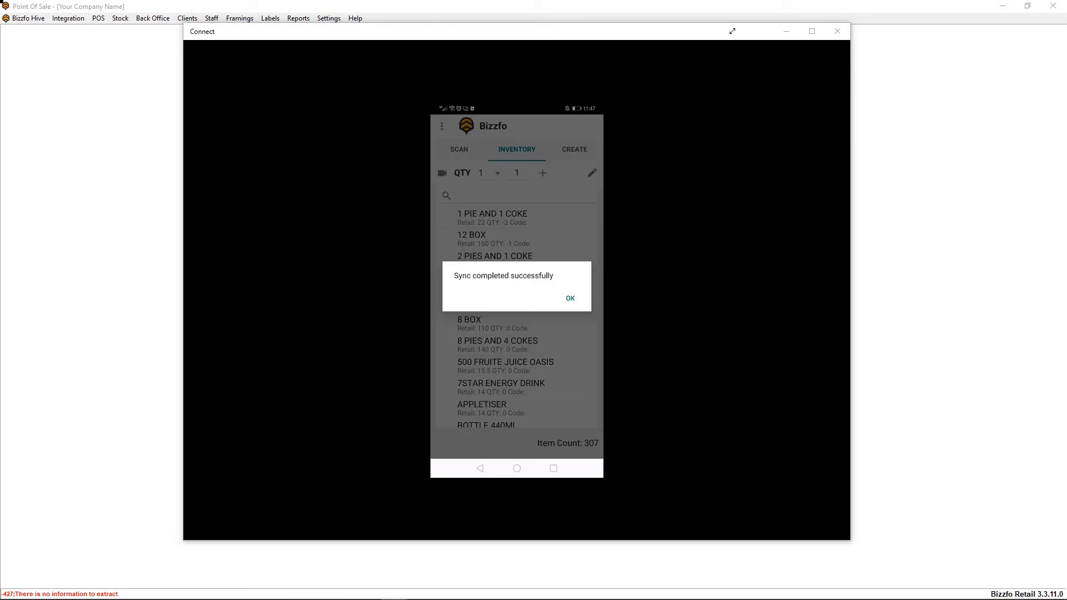
left_click(569, 297)
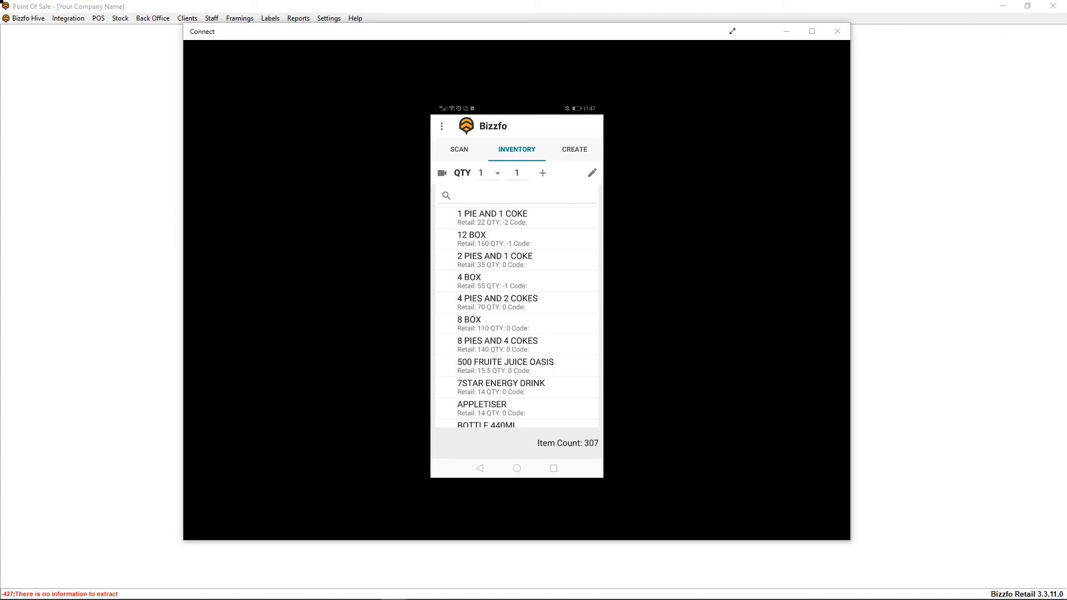
left_click(442, 125)
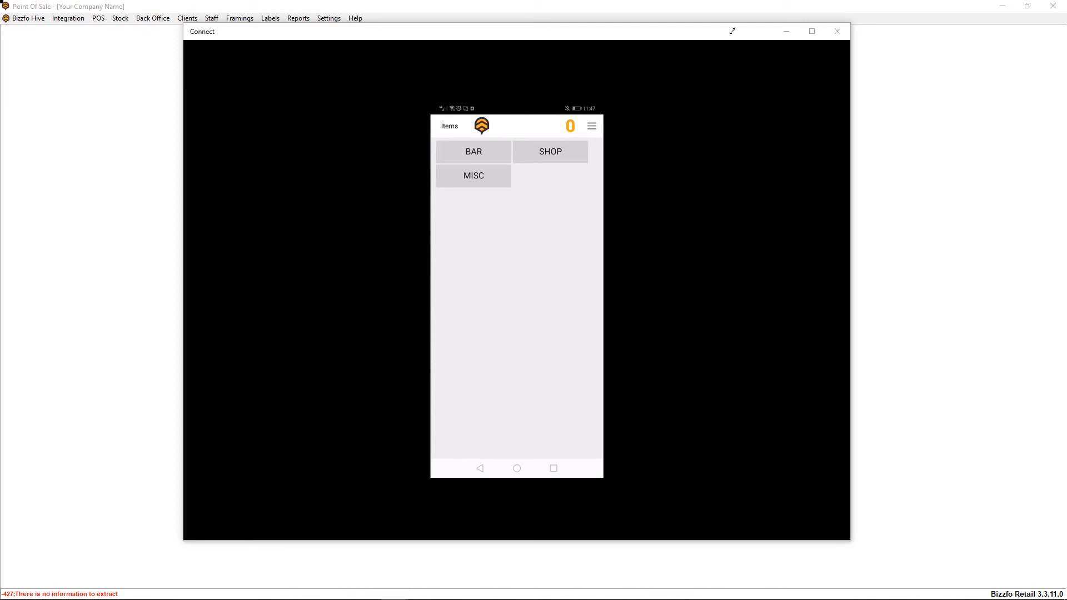
Step: Add products to a sale totalling 67,00 and bring up its Tender Payment screen
type("hfh")
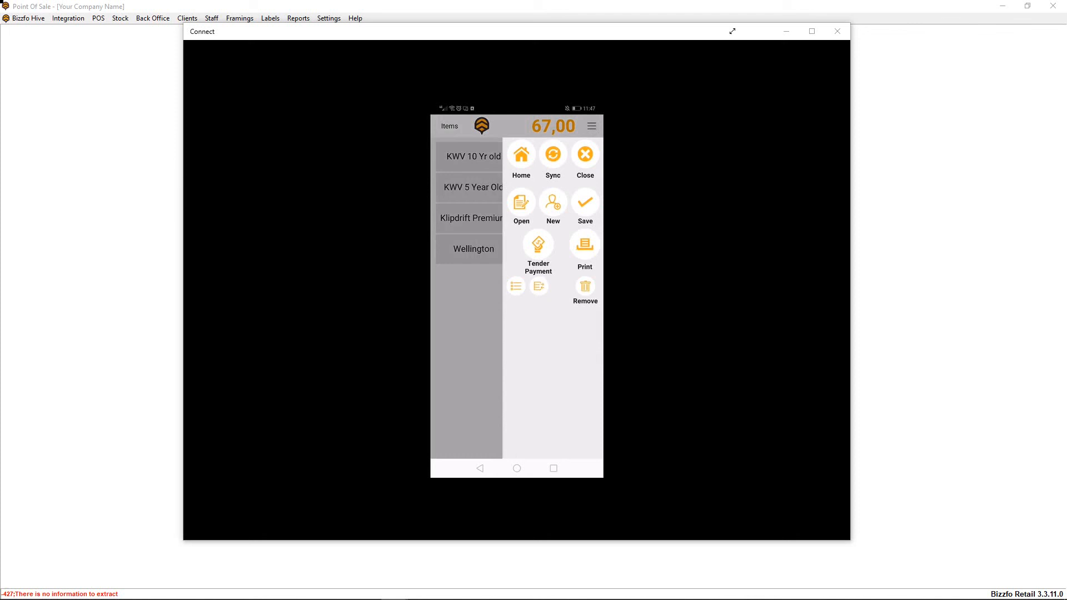
left_click(537, 244)
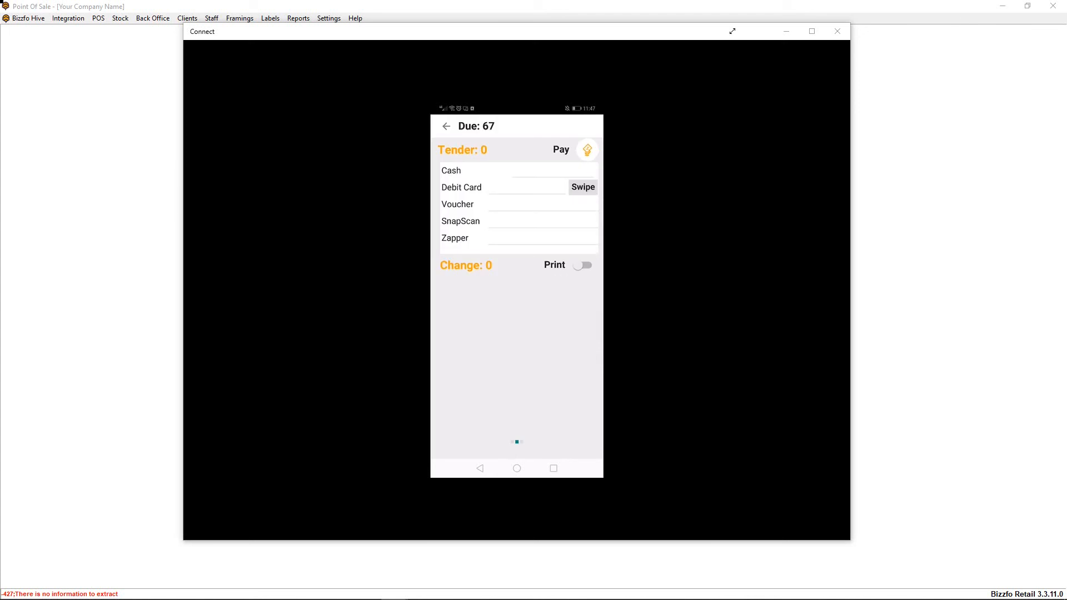
Step: Pay the 67 due in cash and close the sale with no change owed
left_click(545, 170)
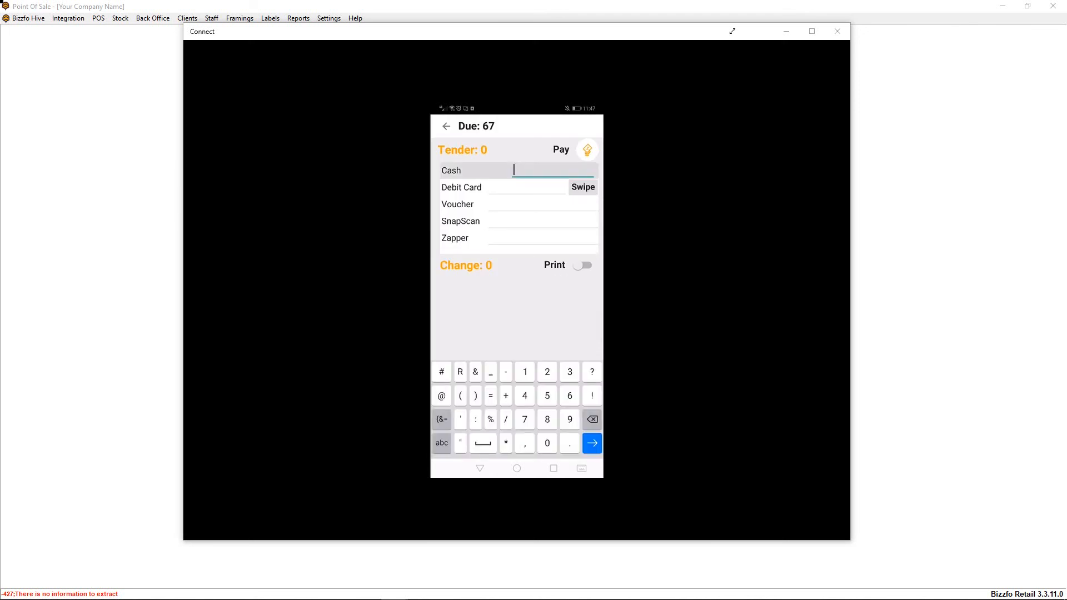
left_click(532, 186)
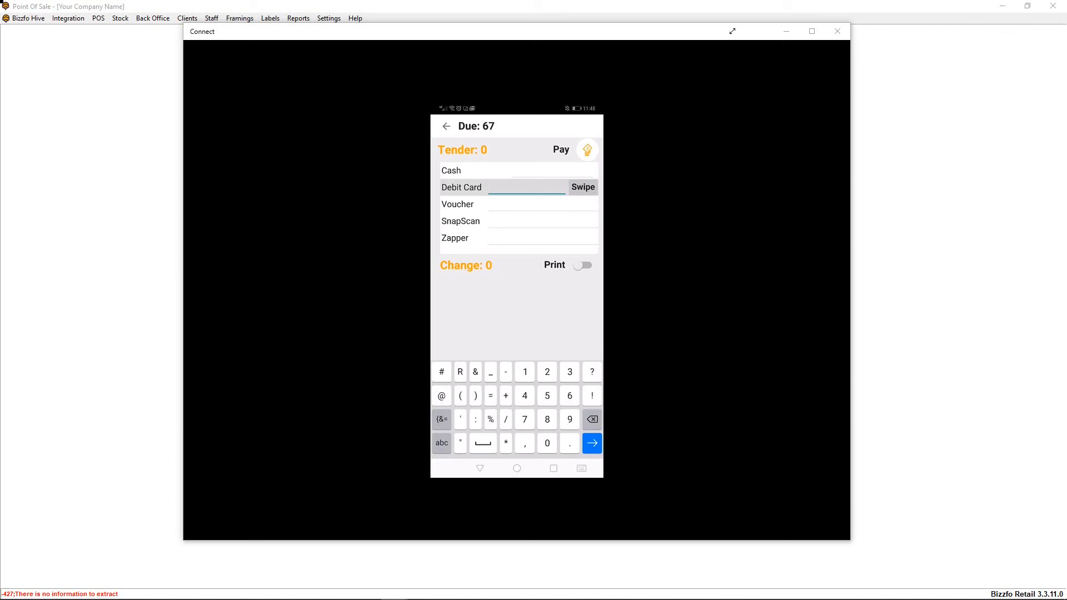
left_click(517, 170)
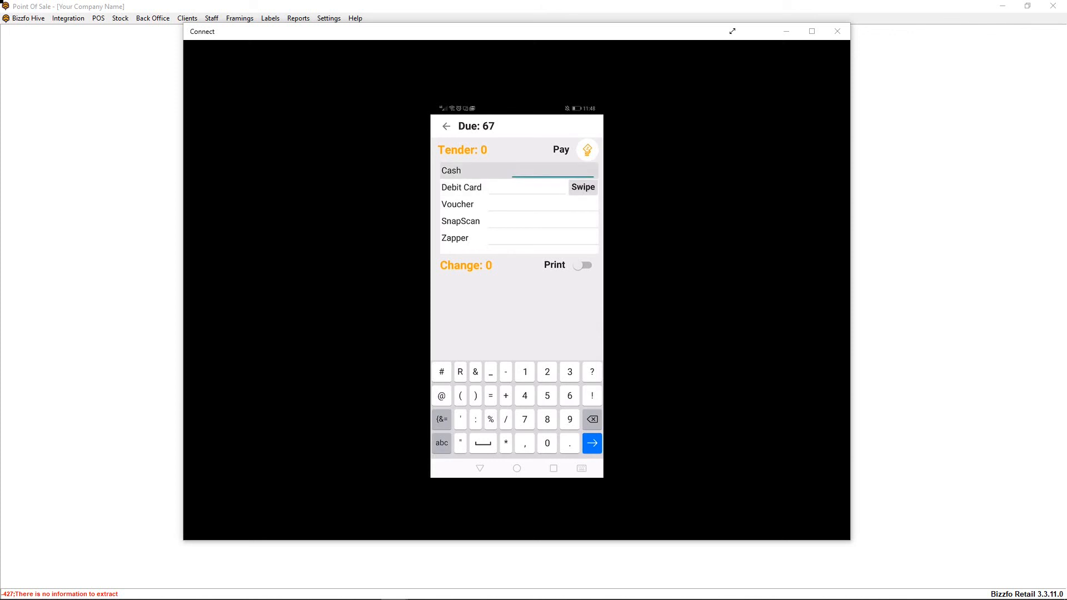
left_click(591, 443)
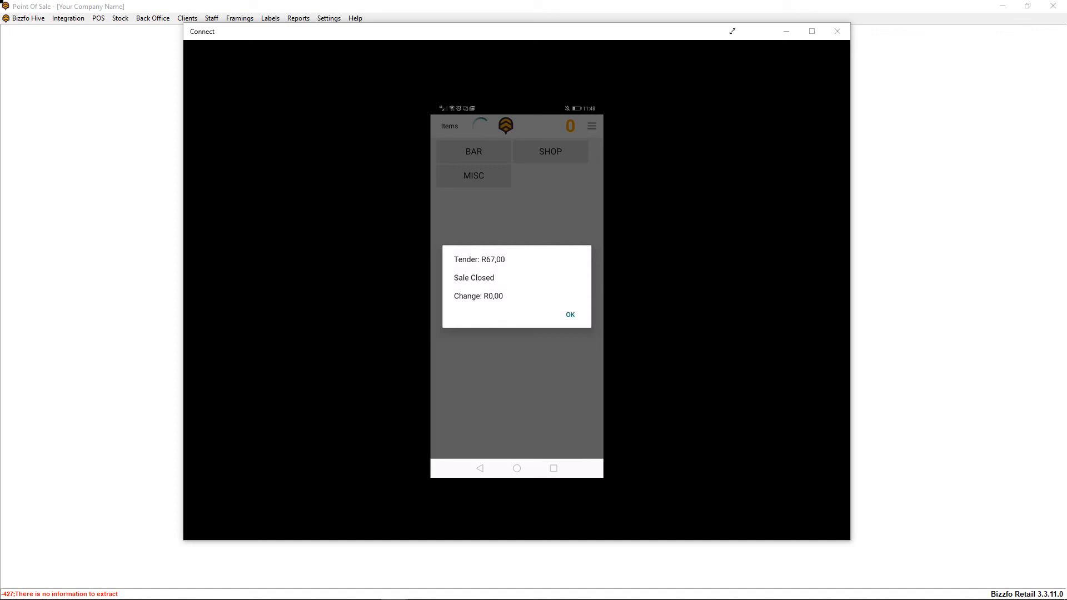
Step: Acknowledge the Sale Closed summary and the -201 server error, then bring up the actions menu
left_click(570, 315)
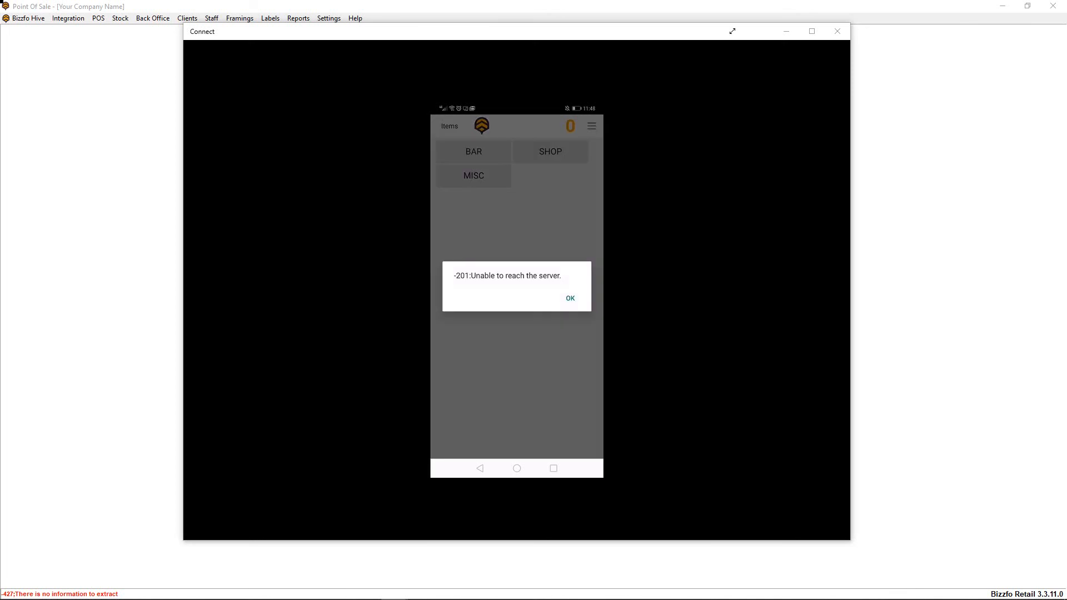
left_click(570, 298)
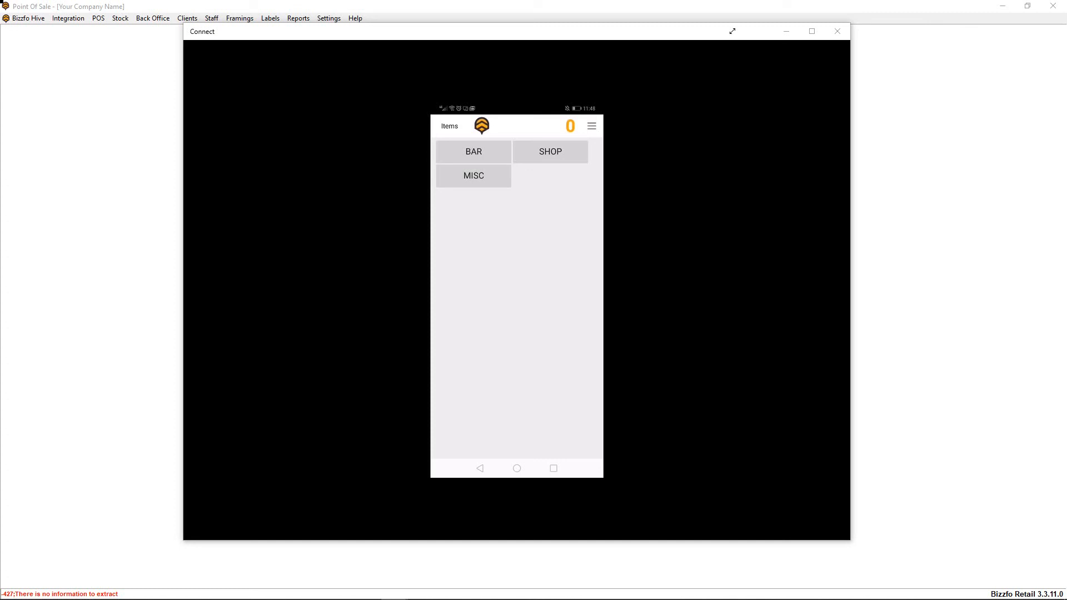
left_click(591, 125)
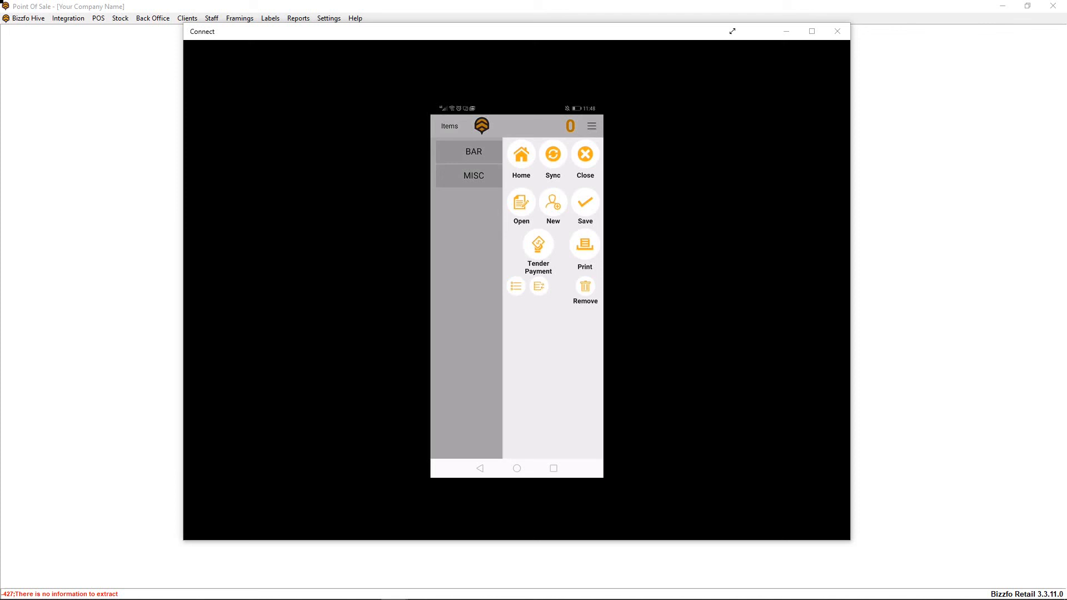